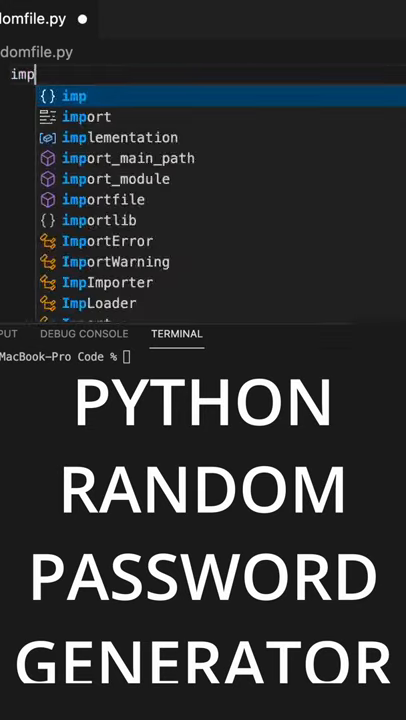
{"action": "type", "text": "ort random"}
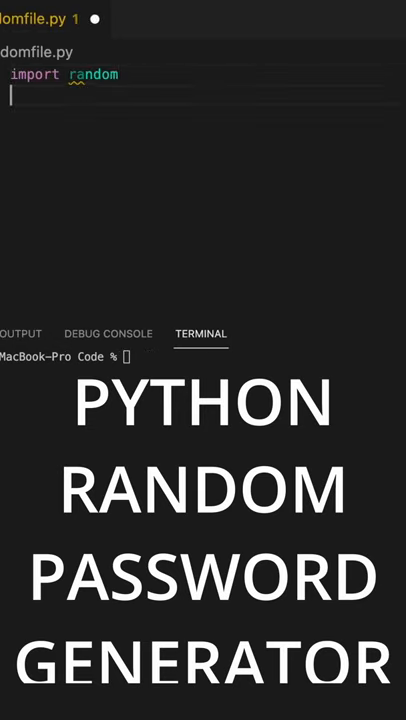
{"action": "type", "text": "lower ="}
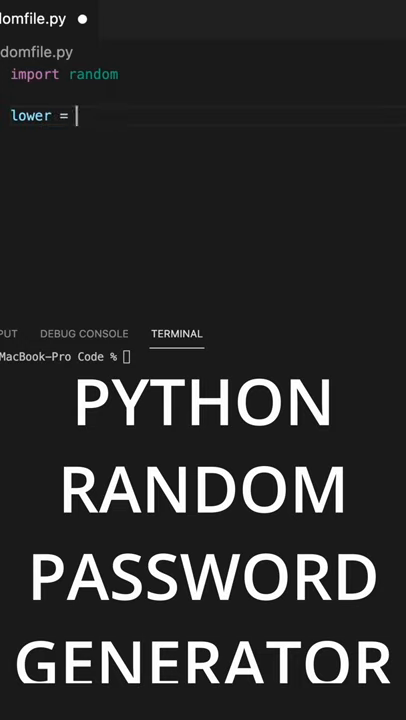
{"action": "type", "text": "\"abcdefg\""}
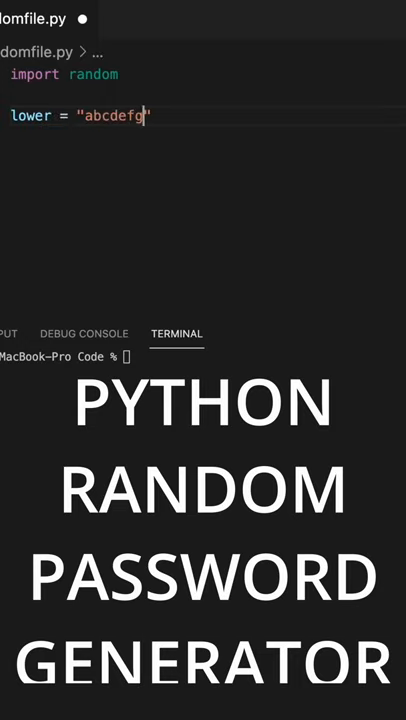
{"action": "type", "text": "hijklmnopqrstuvwxyz"}
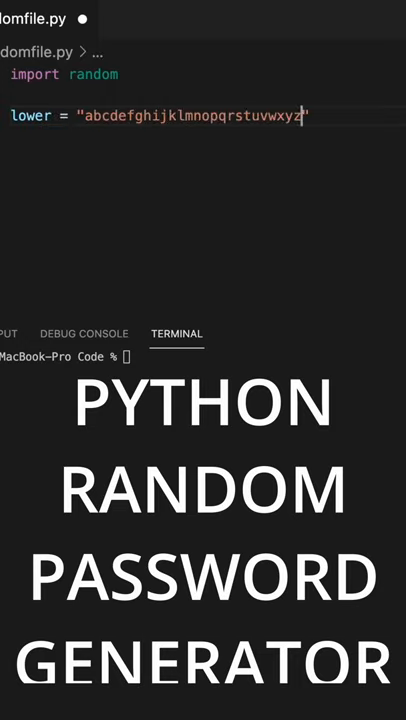
{"action": "type", "text": "upper = \"\""}
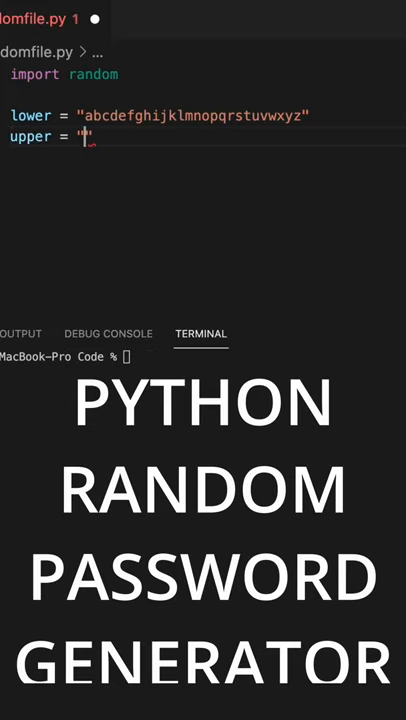
{"action": "type", "text": "ABCDEFGHIJKLMNOPQRSTUVWXYZ"}
{"action": "type", "text": "numbers = \"01234"}
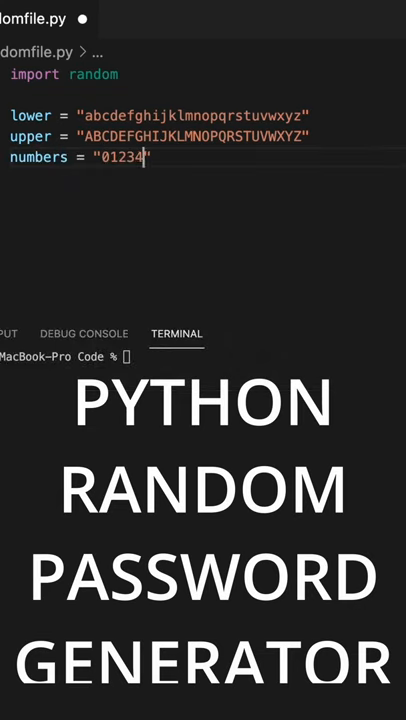
{"action": "type", "text": "symbols = \"!@#$%^"}
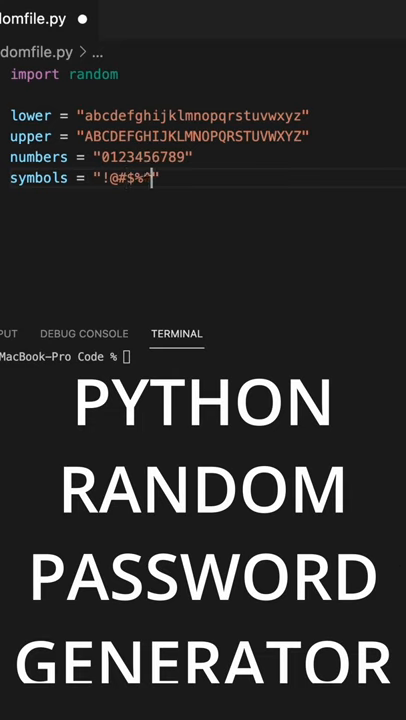
{"action": "type", "text": "&*()"}
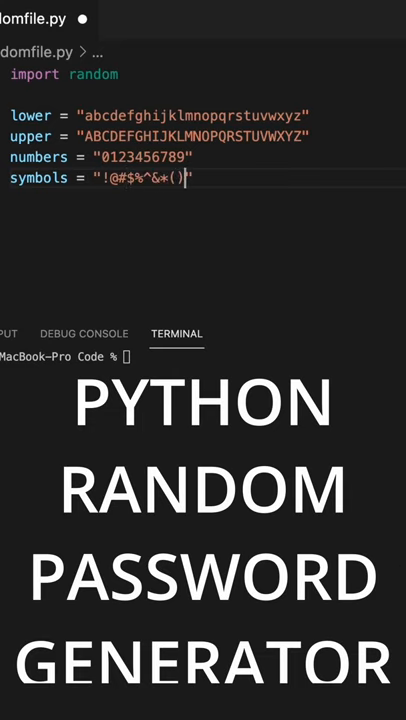
{"action": "type", "text": "string = l"}
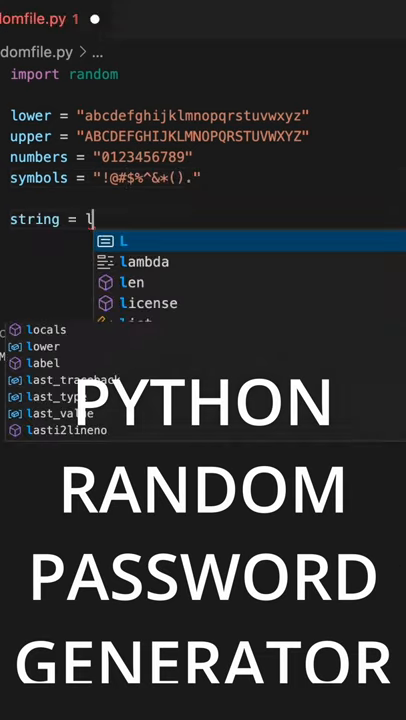
{"action": "type", "text": "ower + upper + numbers + symbols"}
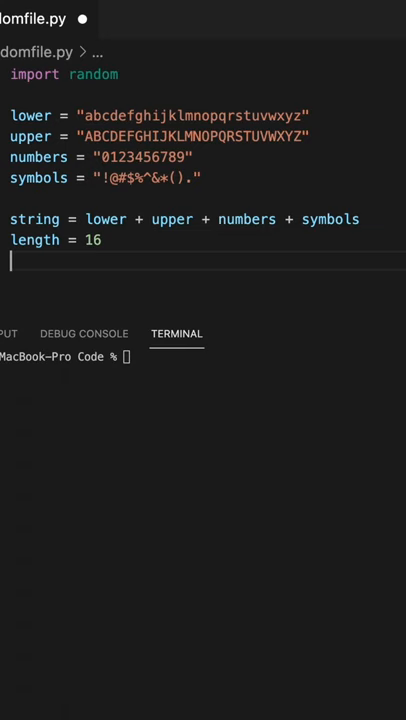
{"action": "type", "text": "password ="}
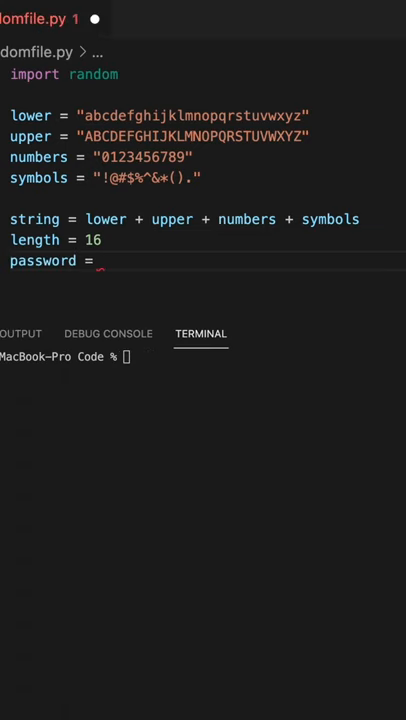
{"action": "type", "text": "\"\".join((random.sample("}
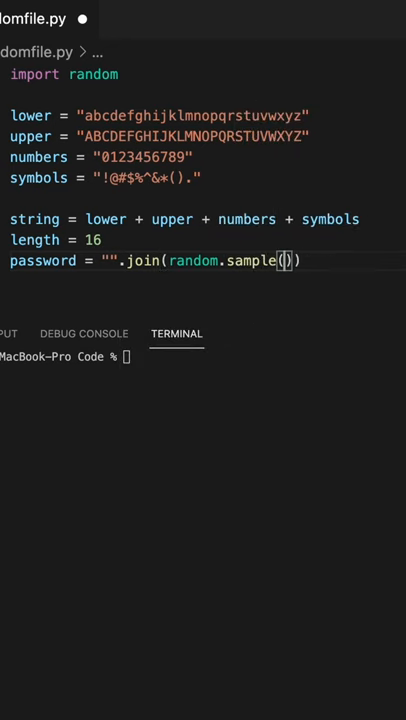
{"action": "type", "text": "string,length"}
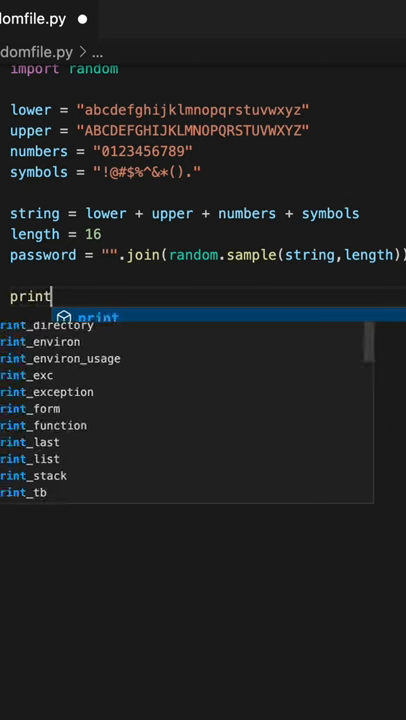
{"action": "type", "text": "(\"Your new Password IS:\" + password"}
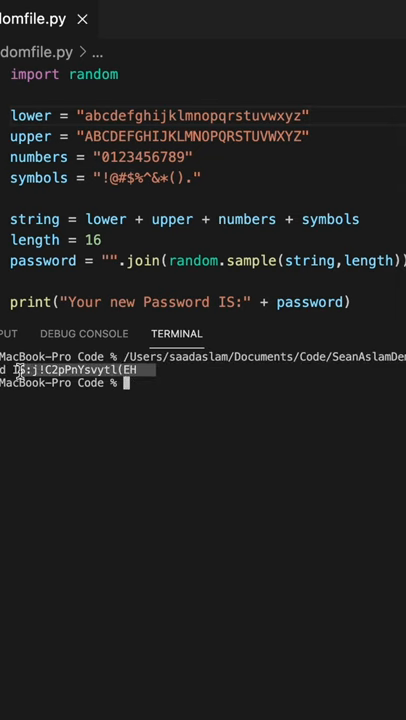
{"action": "mouse_move", "coordinate": [290, 404]}
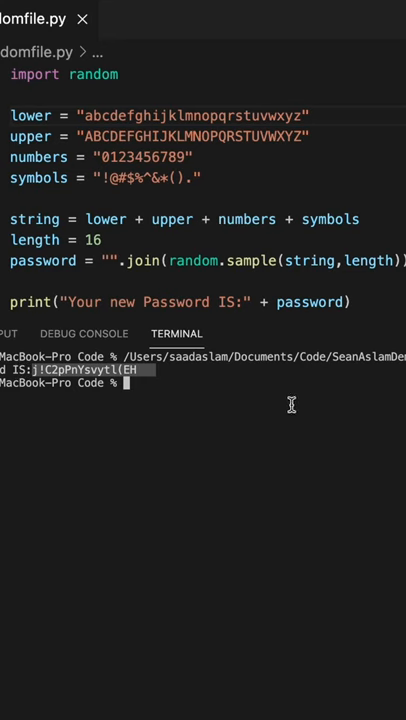